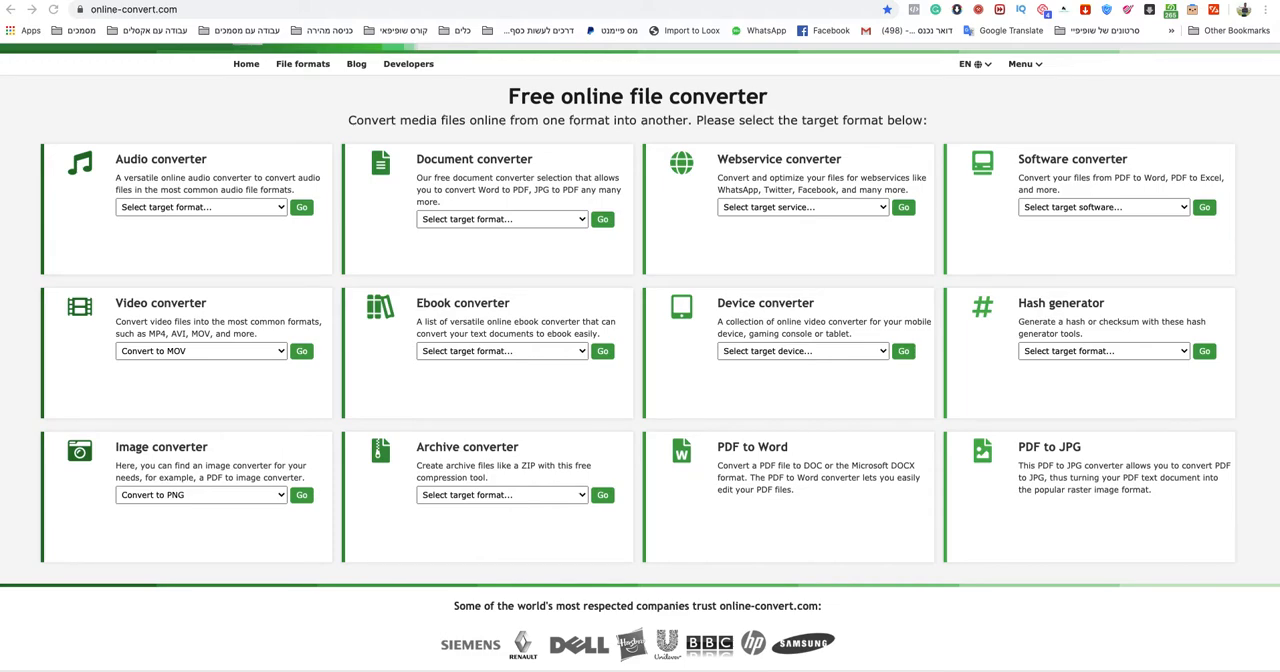
mouse_move(72, 400)
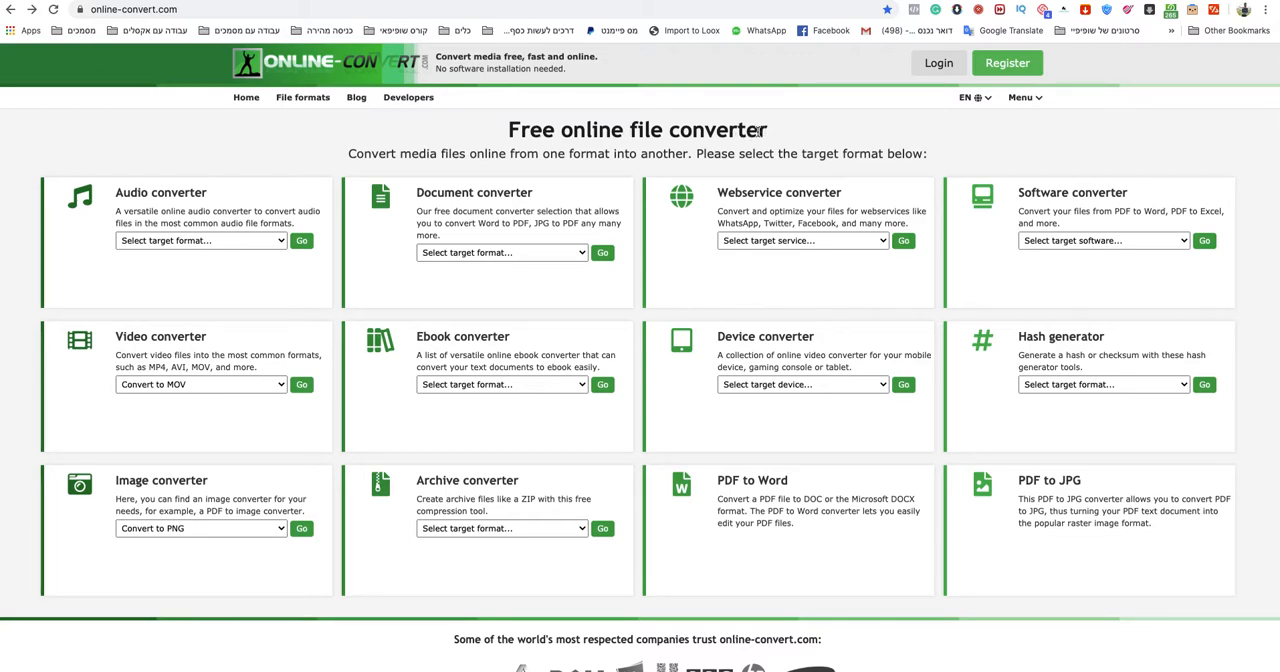
mouse_move(160, 336)
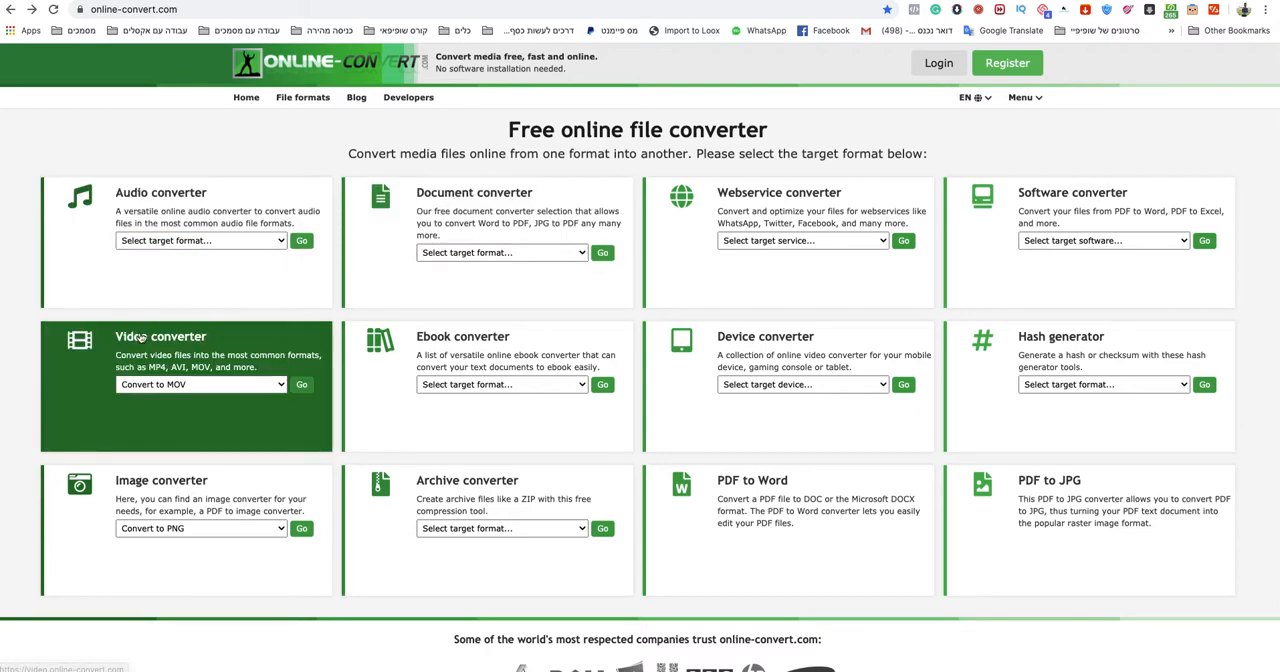
Choose 'Convert to MOV' in the Video converter box and go to its page
left_click(200, 384)
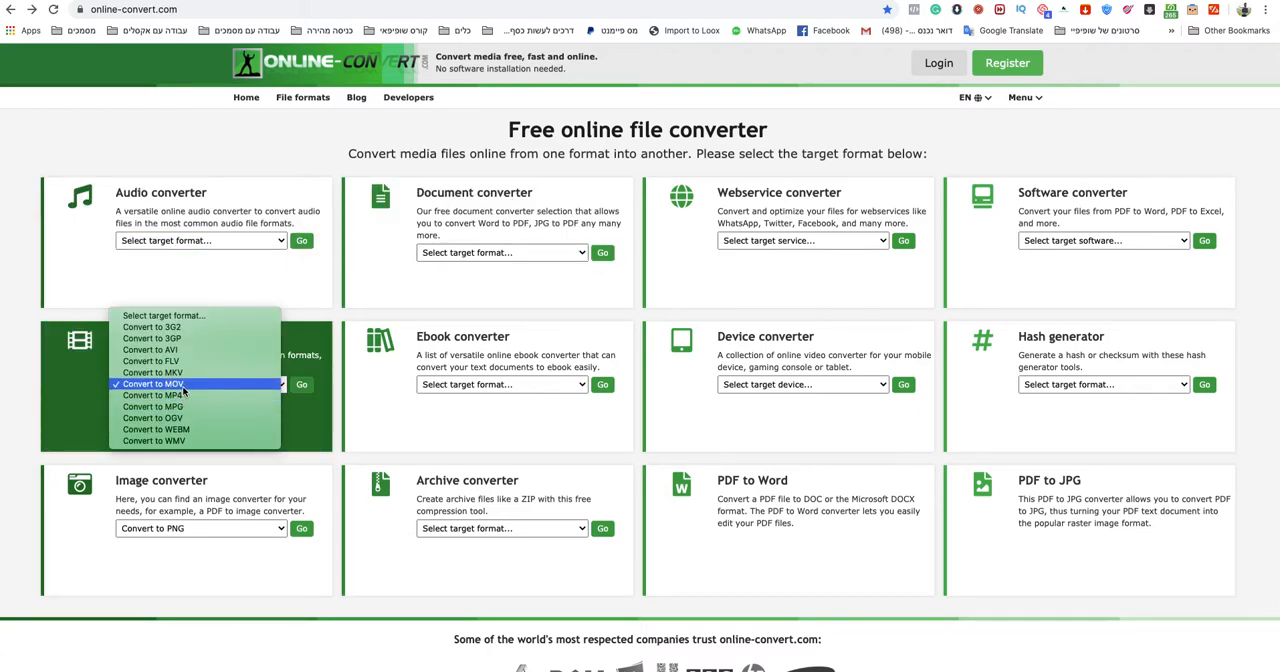
left_click(152, 384)
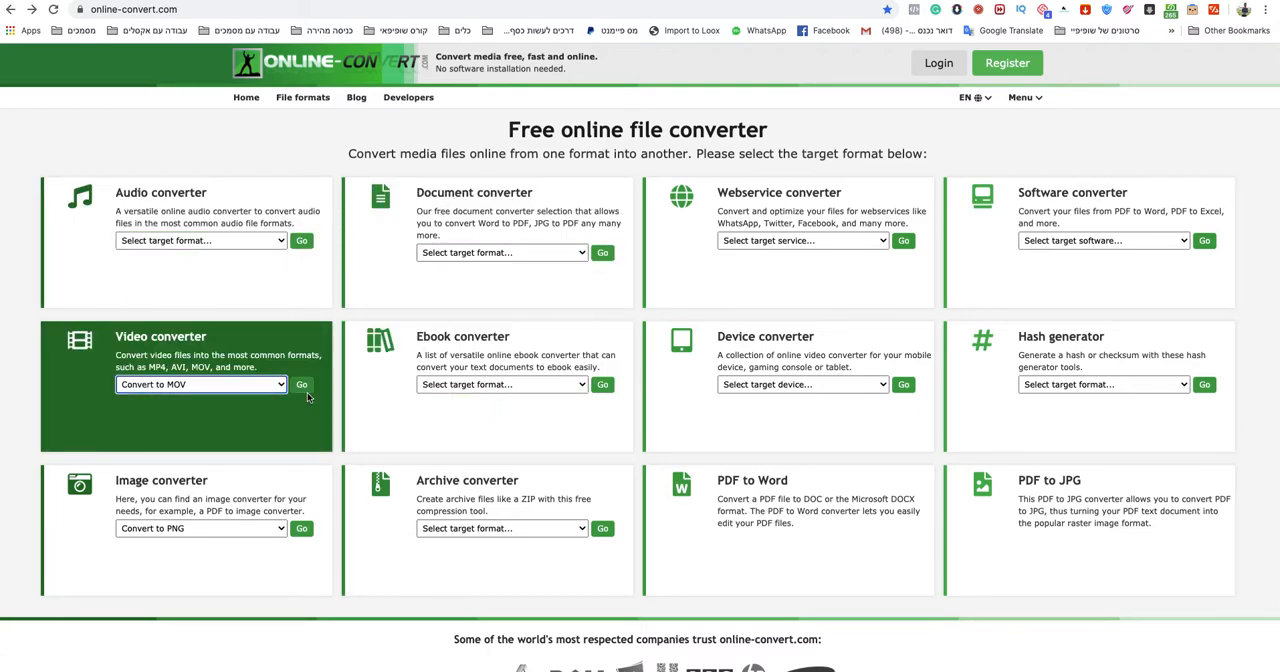
left_click(300, 384)
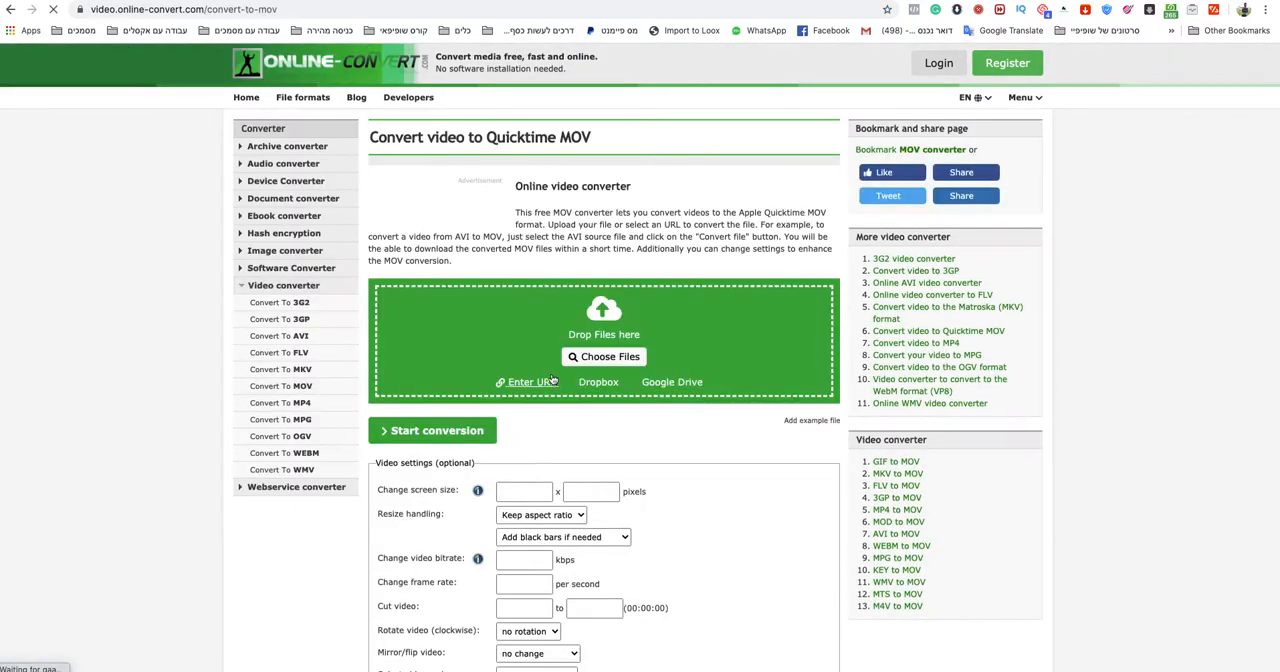
Upload LOGO HOW TO METHOD.tga (2.44 MB) through Choose Files for MOV conversion
scroll("down", 3)
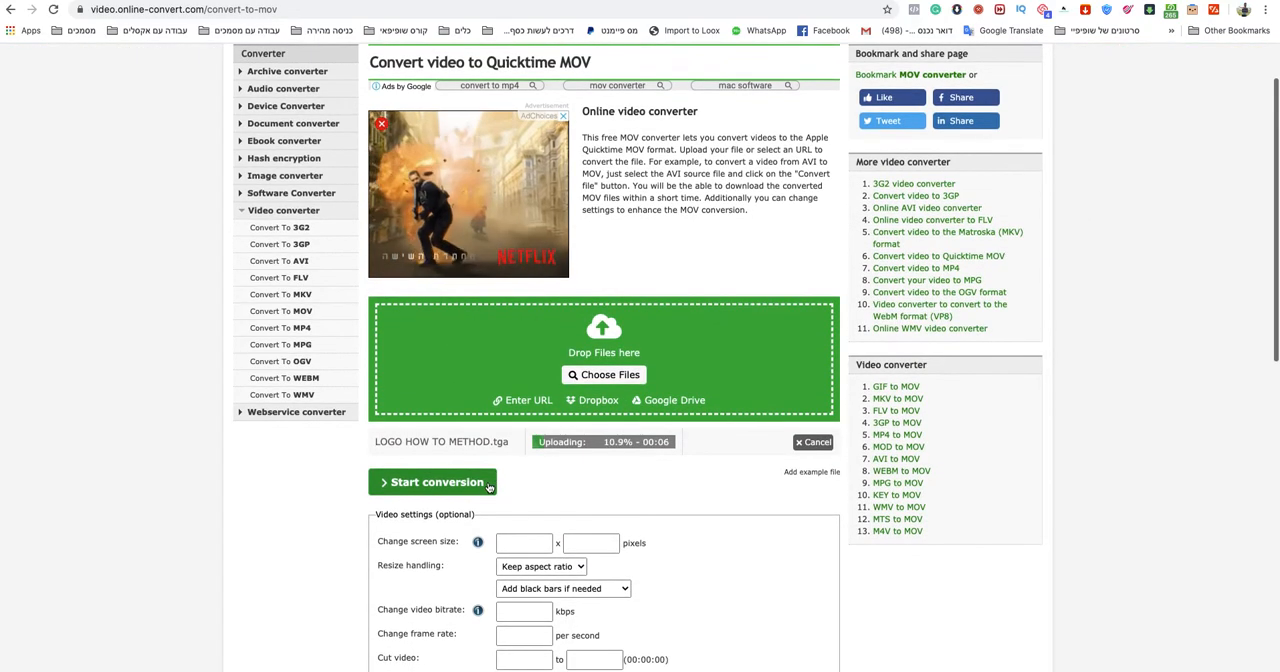
left_click(604, 376)
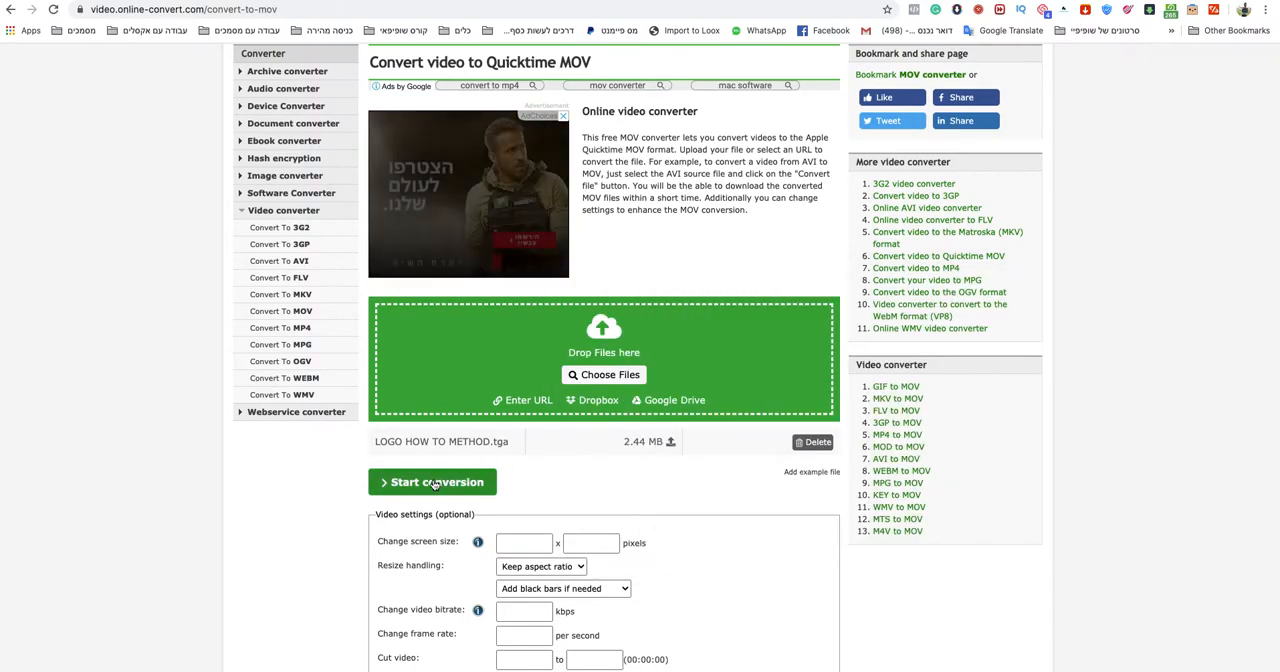
Start the conversion, producing LOGO HOW TO METHOD.mov (112.83 KB) ready to download
left_click(432, 482)
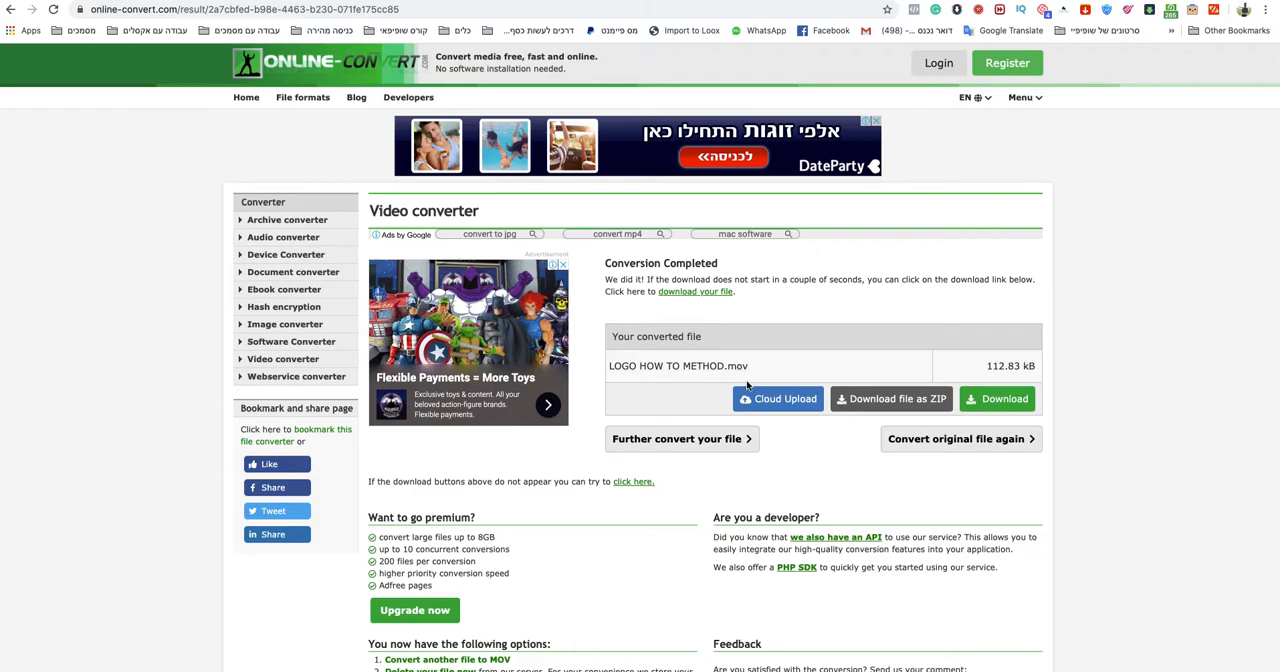
Download the converted video as 4444.mov and play it in QuickTime
left_click(676, 364)
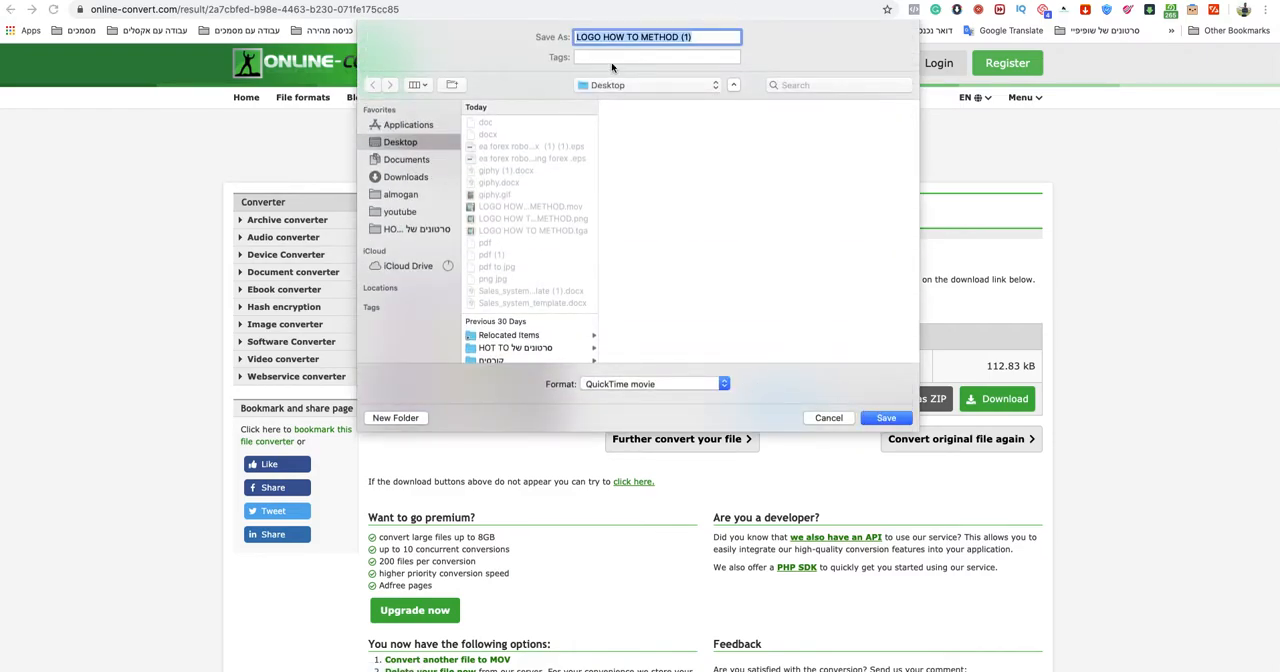
type("4444")
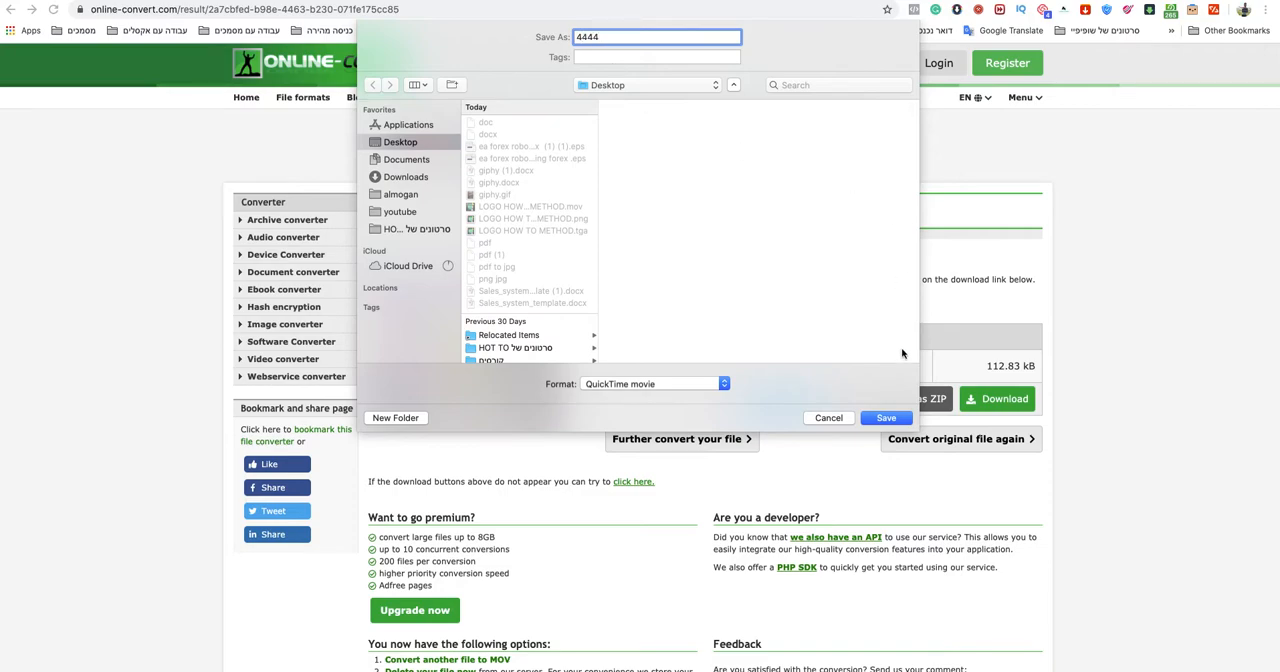
left_click(884, 418)
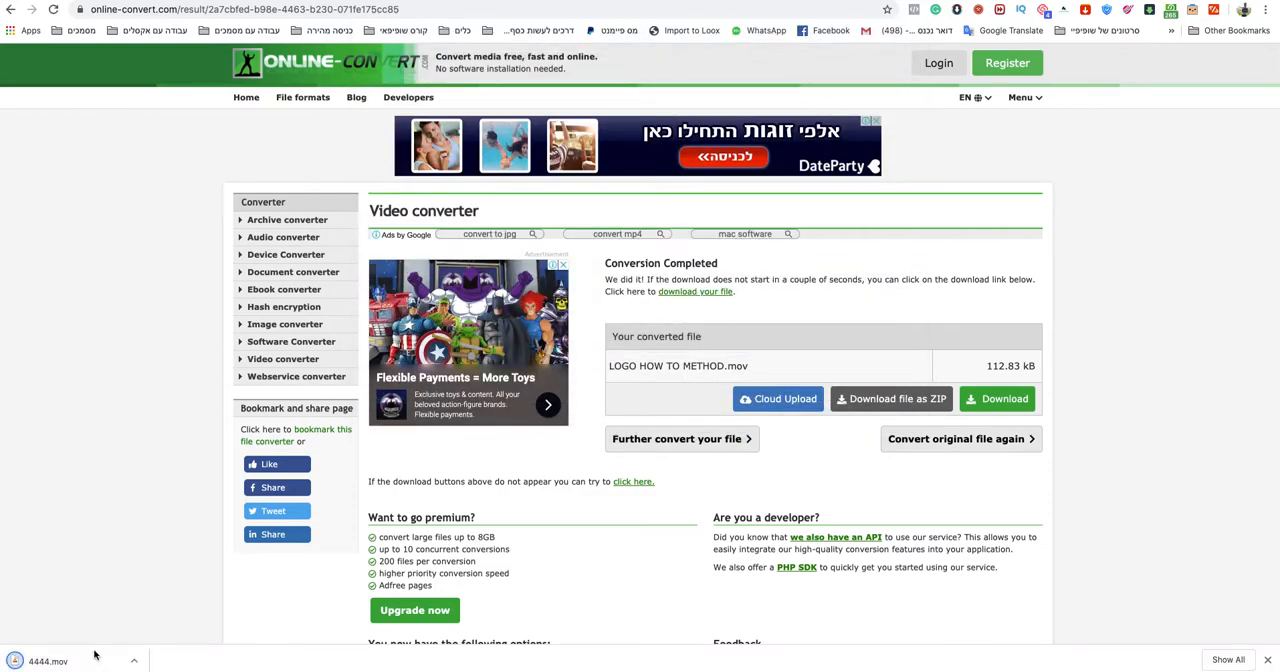
left_click(48, 660)
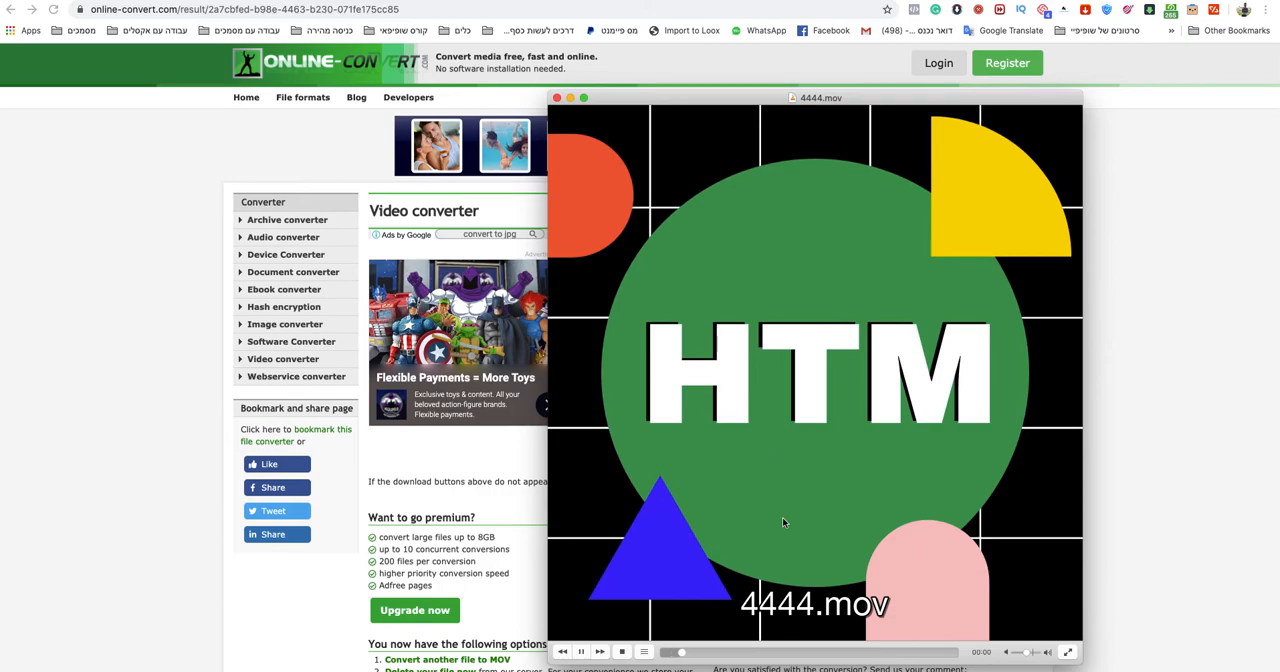